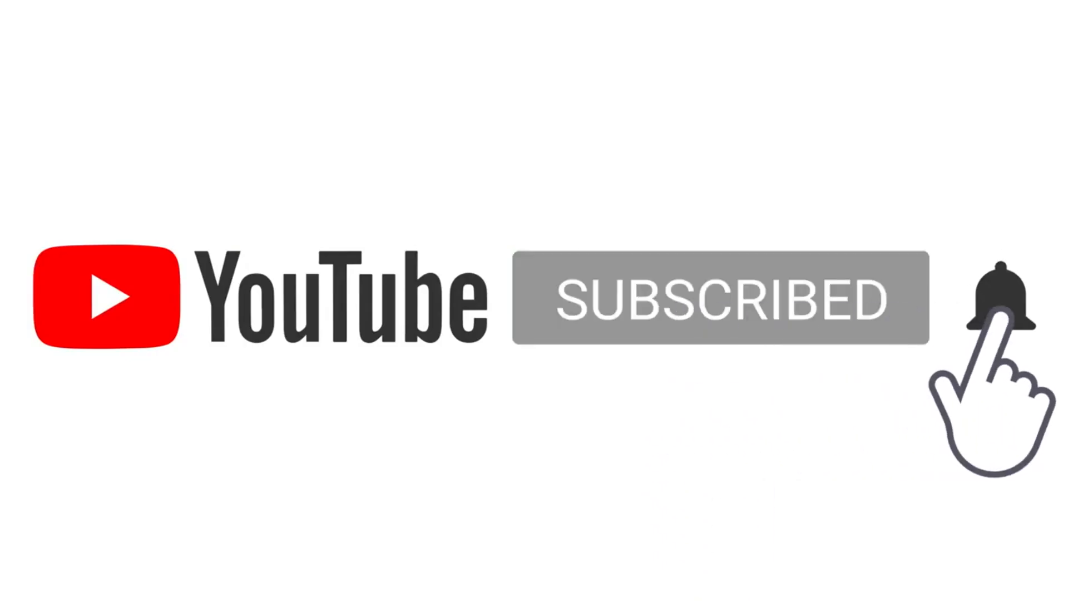
Search the Play Store for Browsec and install the Browsec VPN app.
left_click(998, 299)
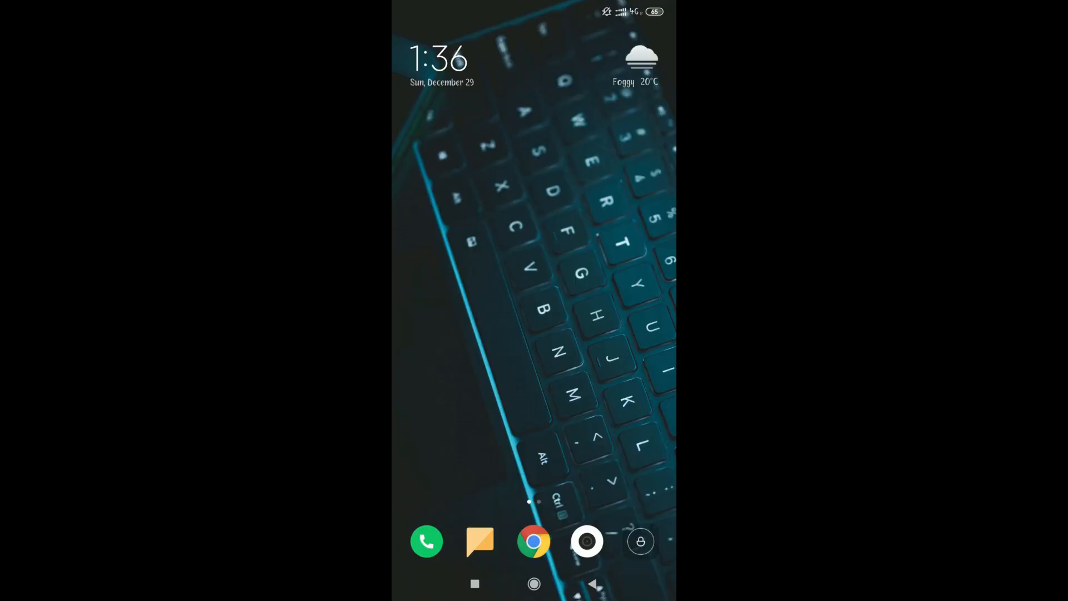
scroll("left", 3)
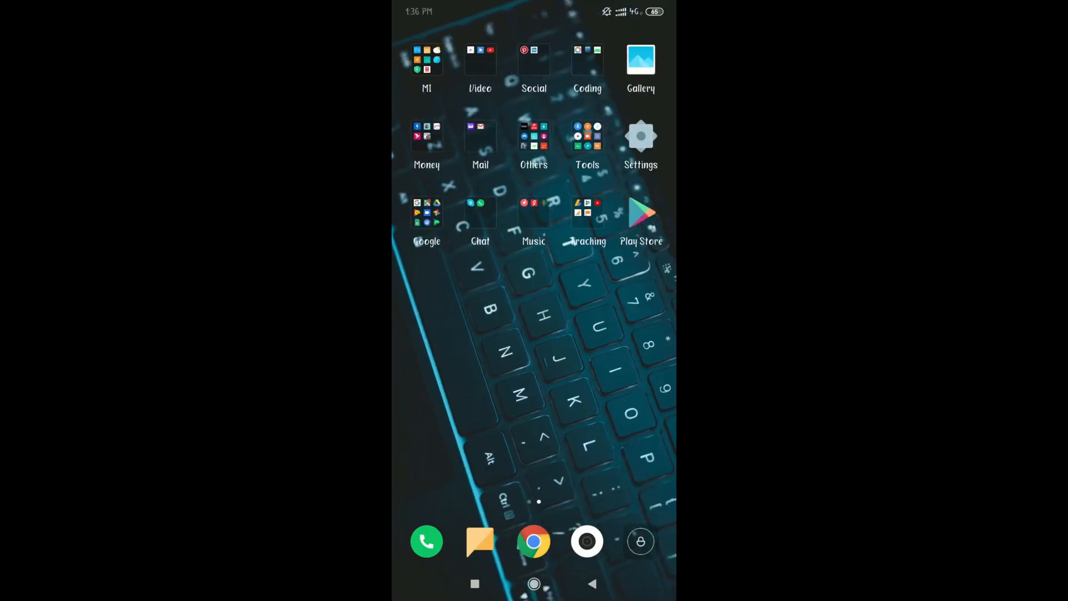
left_click(641, 212)
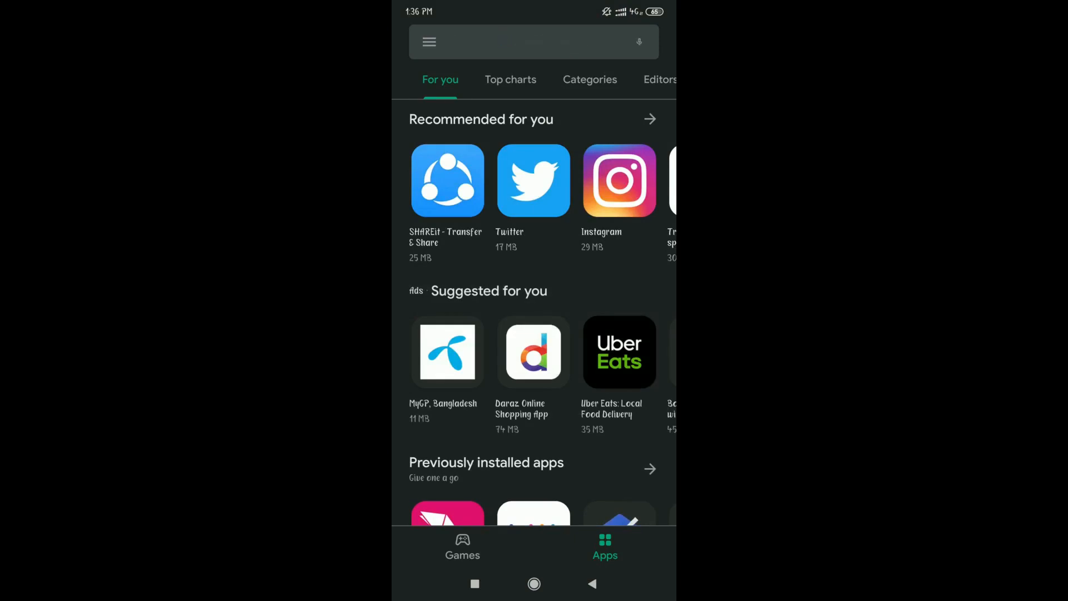
left_click(531, 42)
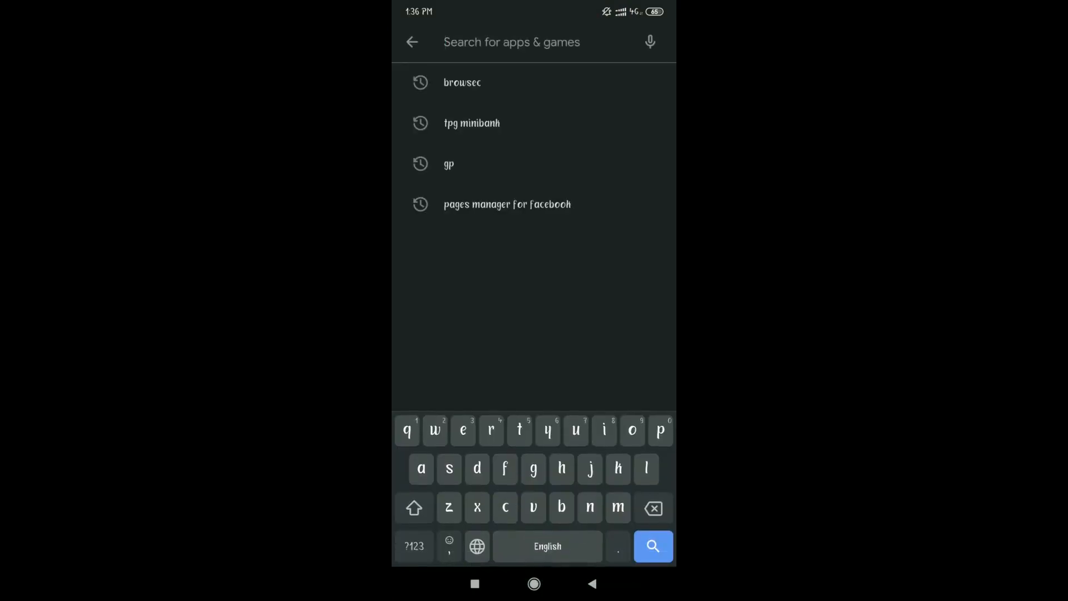
type("rowse")
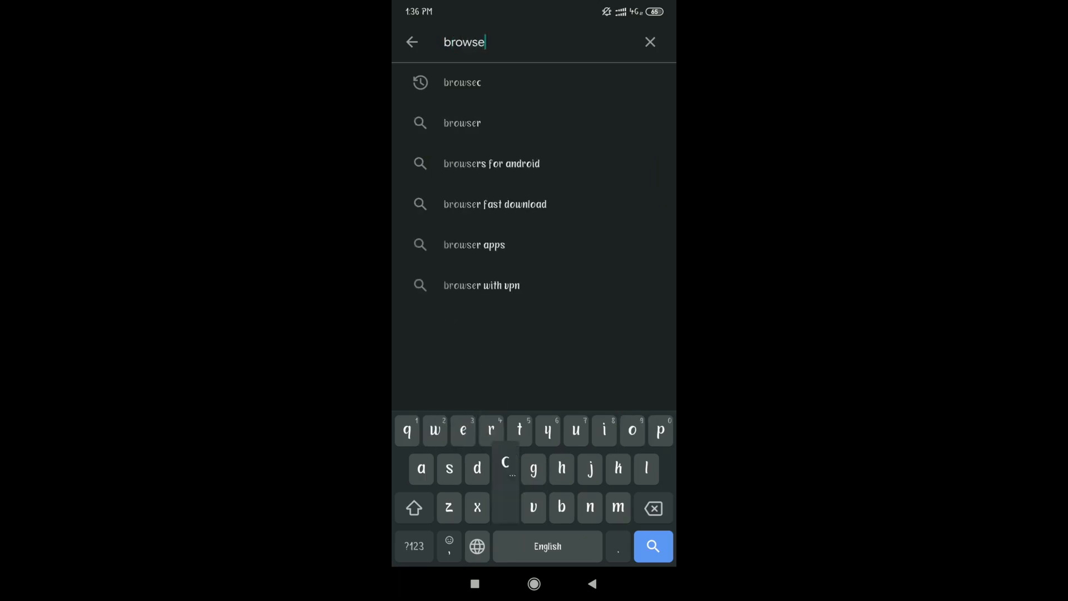
left_click(462, 82)
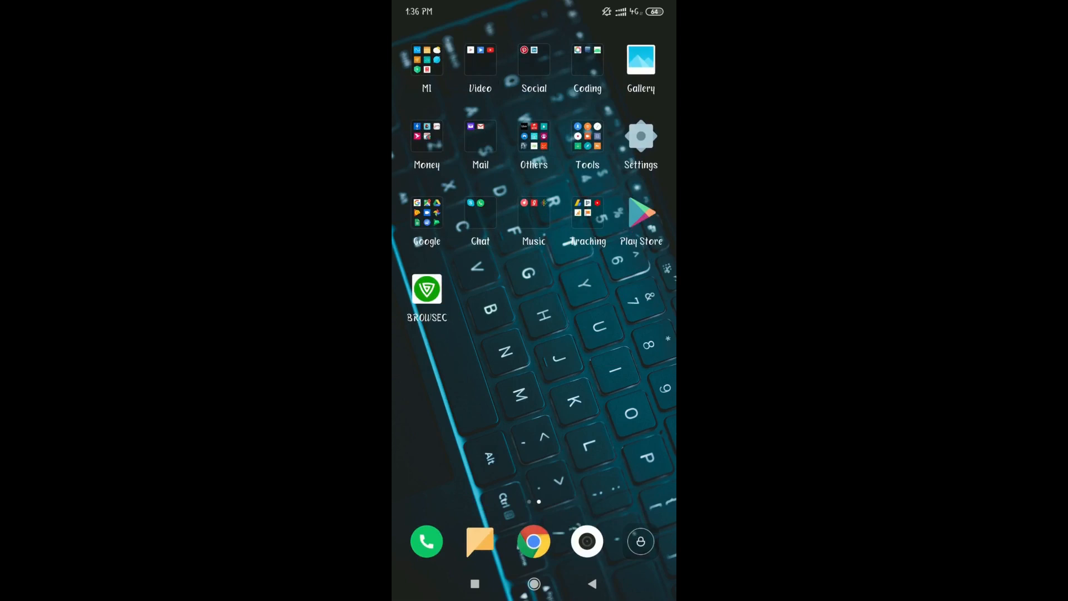
Launch BROWSEC and open its Singapore location dropdown.
left_click(427, 289)
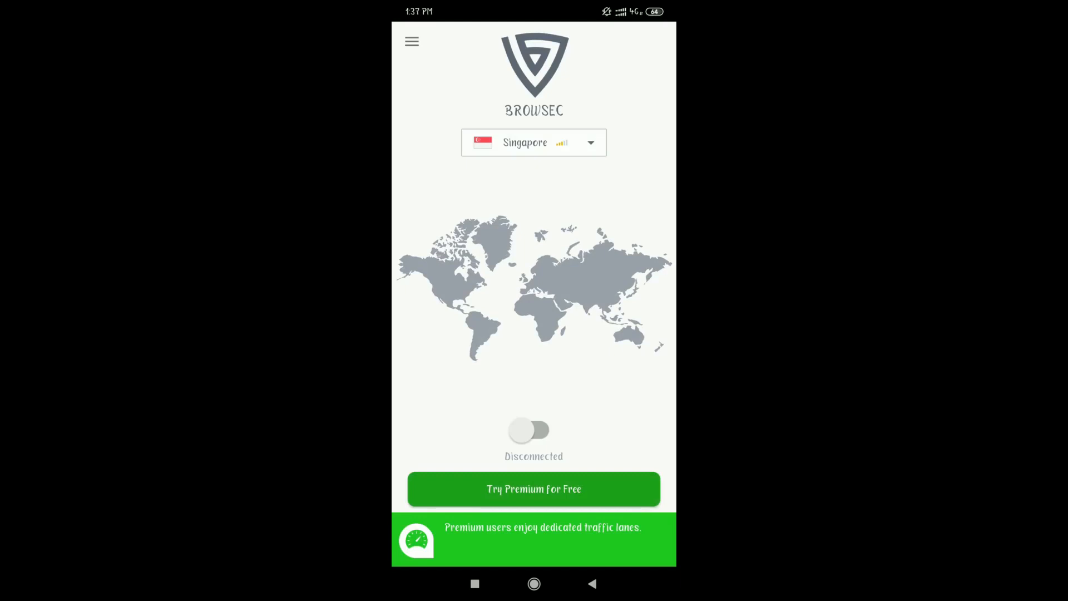
left_click(533, 143)
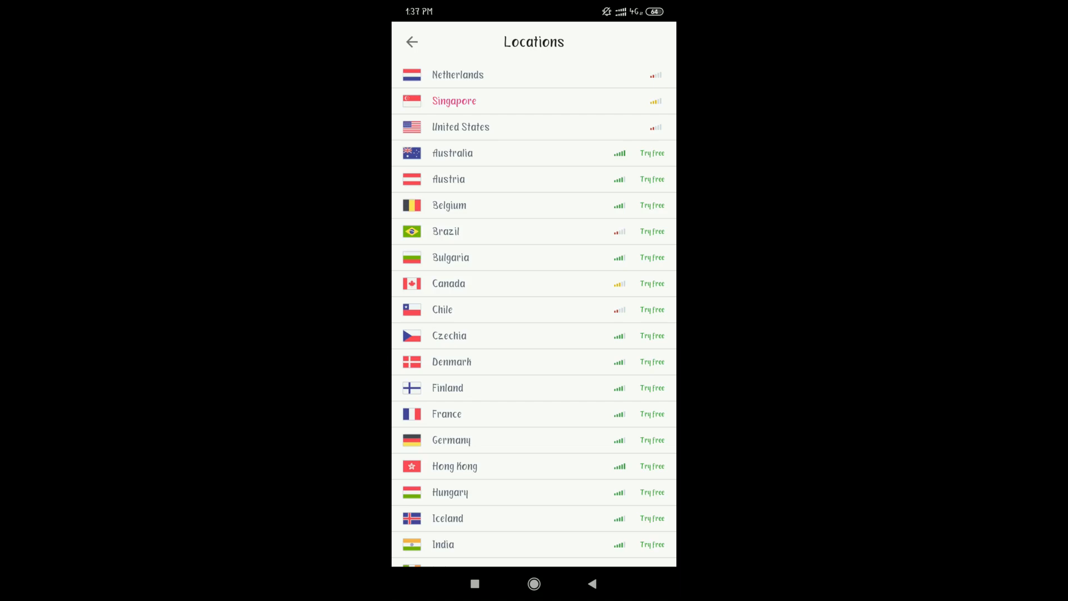
Scroll through the Locations list, leaving Singapore as the selected server.
scroll("down", 3)
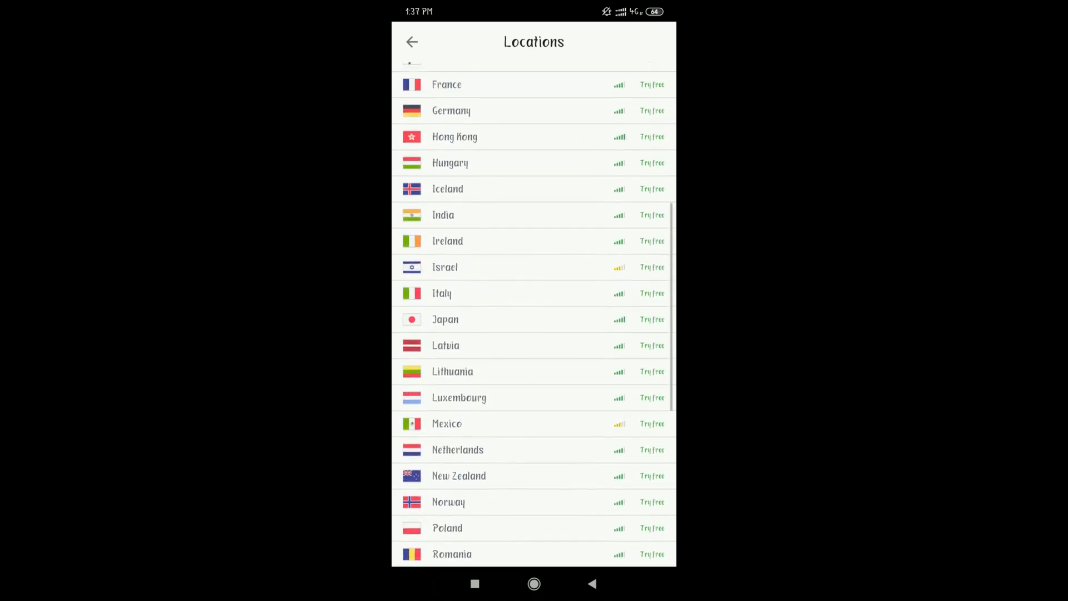
scroll("down", 3)
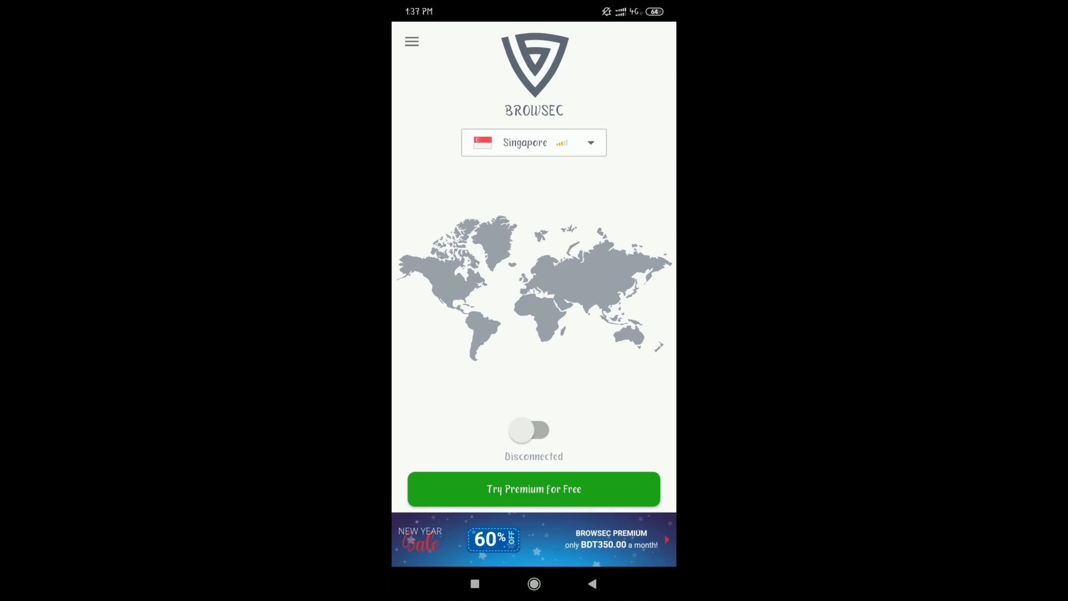
Turn on the VPN toggle and allow the Connection request with OK.
left_click(534, 430)
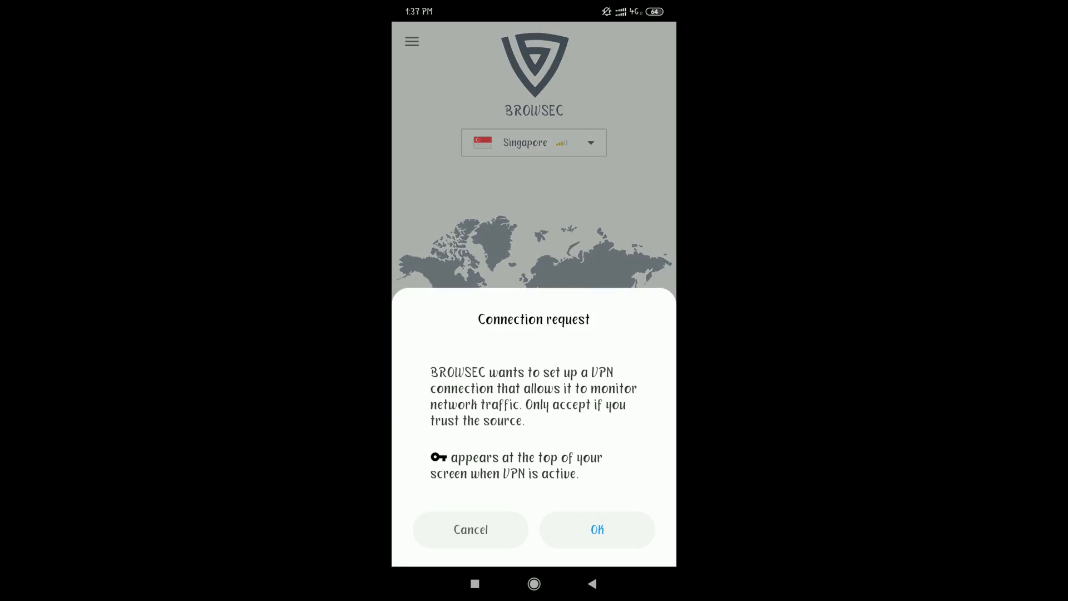
left_click(597, 529)
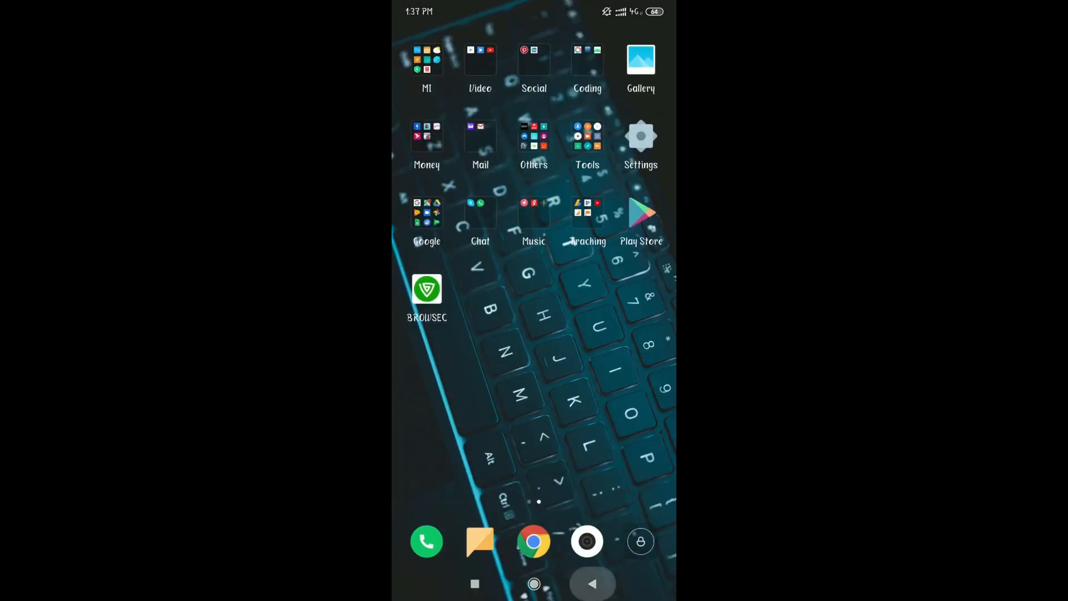
Search 'dns leak' in Chrome and open the DNS leak test site.
left_click(534, 541)
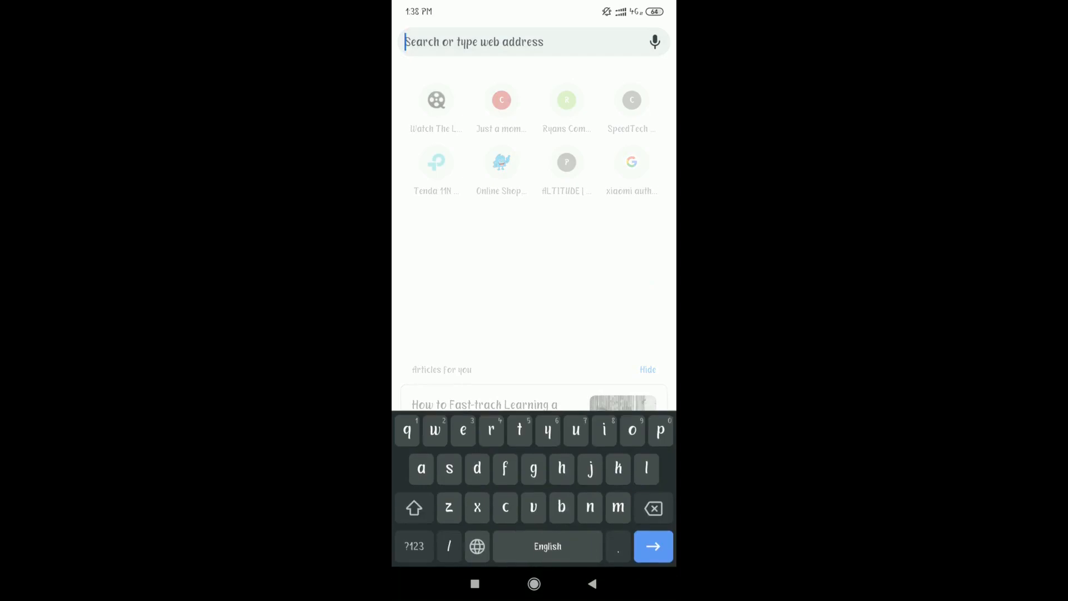
type("dns+le")
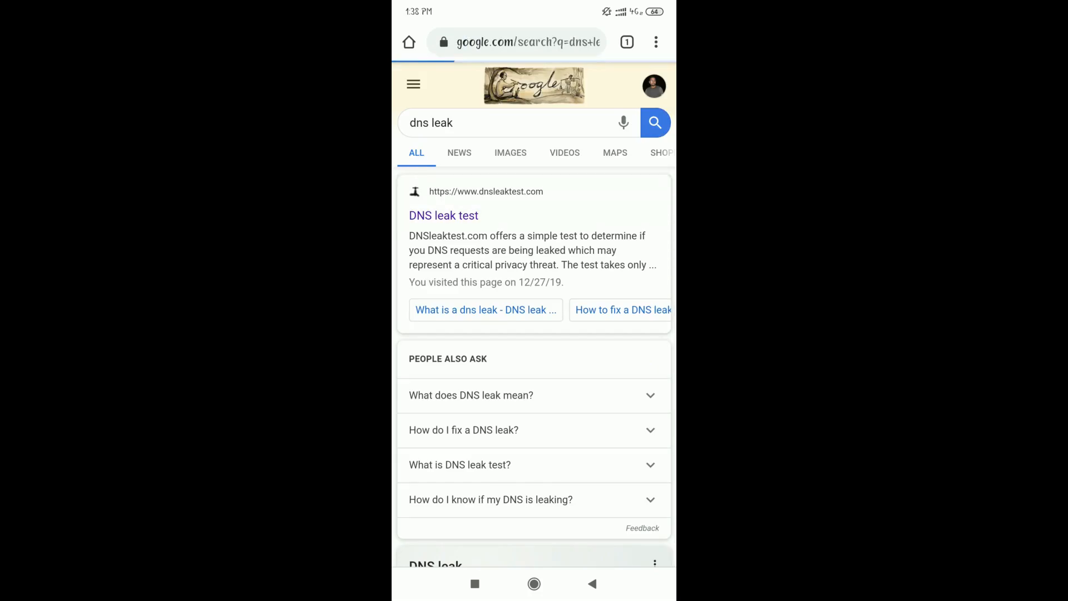
left_click(443, 215)
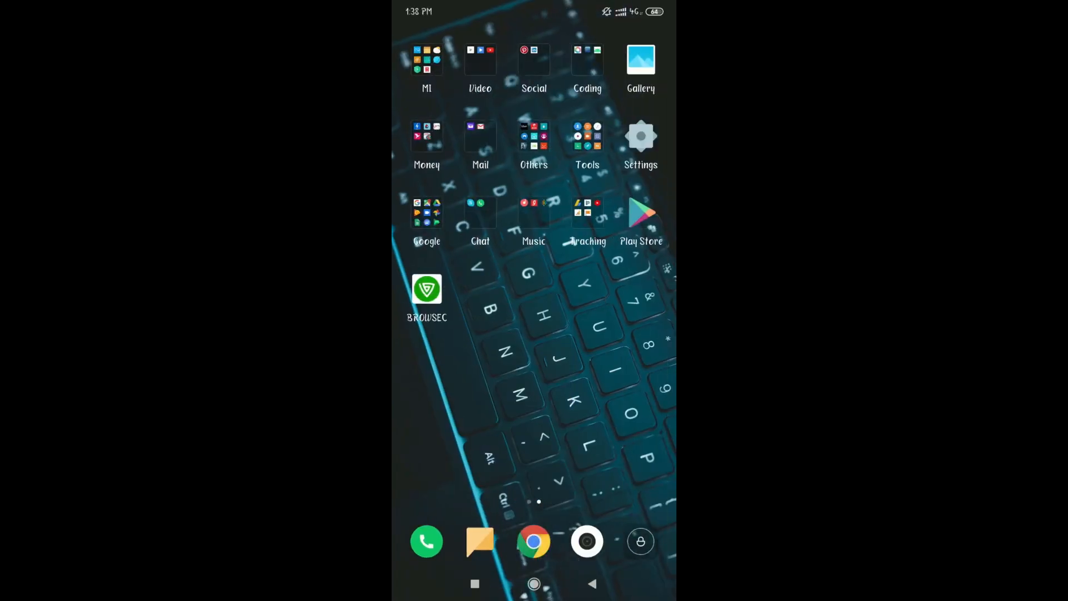
Go to Settings > Apps > Manage apps and open BROWSEC's app details.
left_click(640, 136)
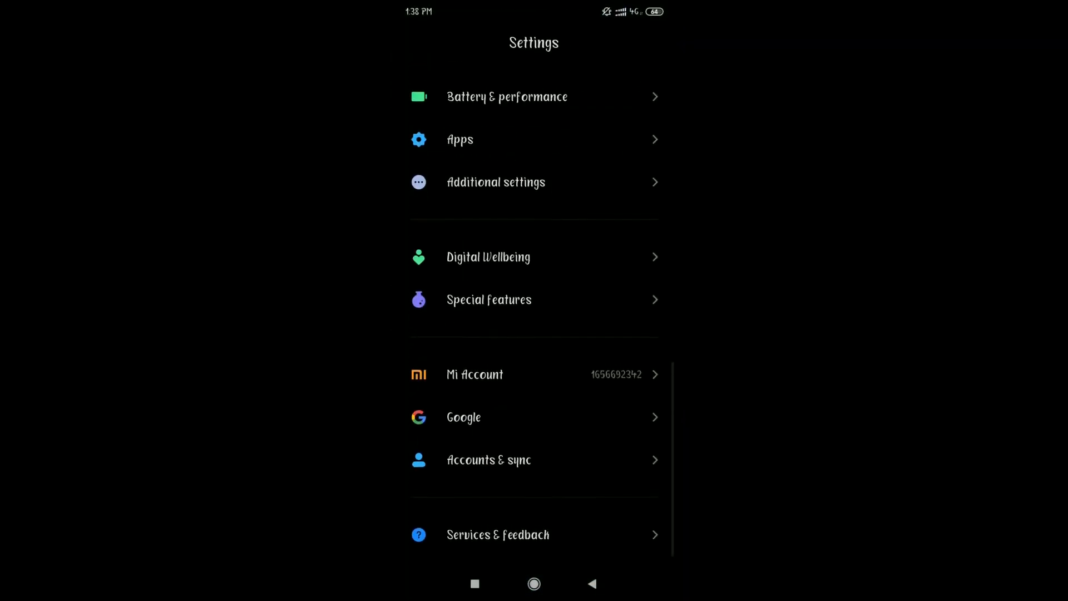
left_click(460, 140)
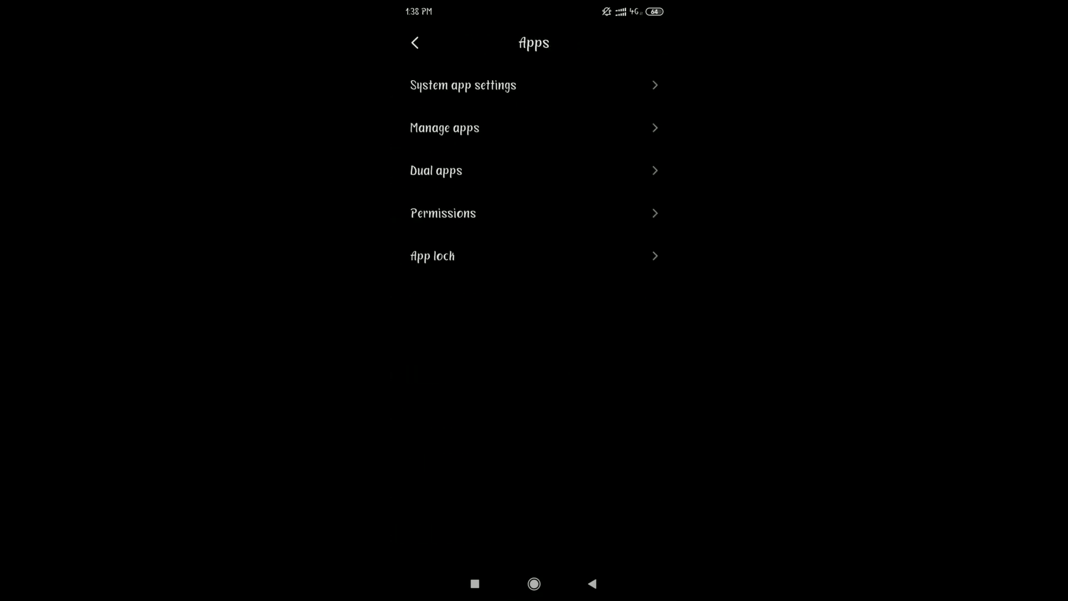
left_click(444, 127)
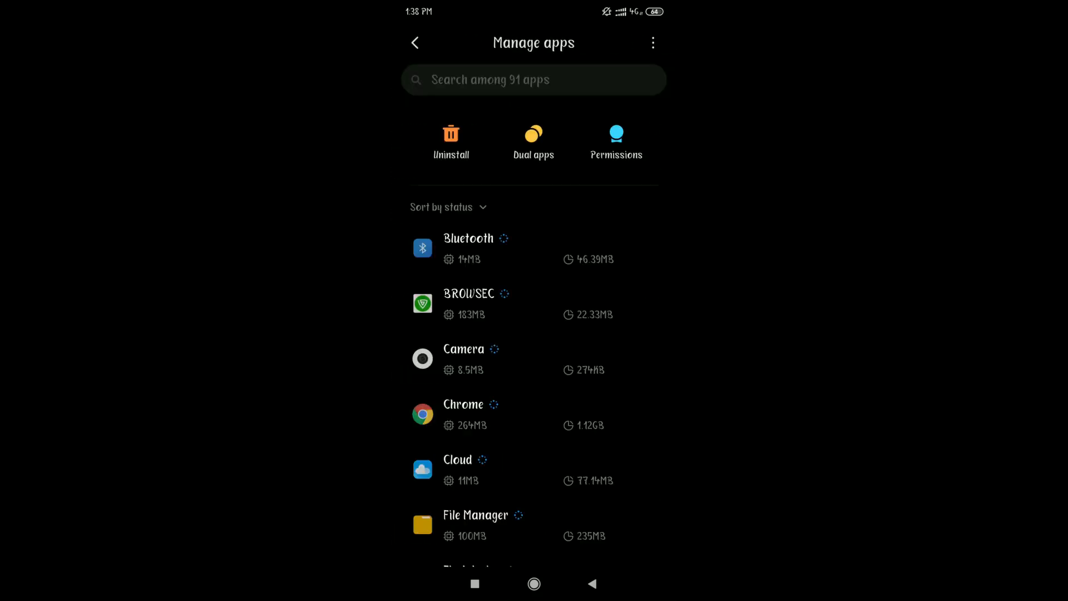
left_click(468, 303)
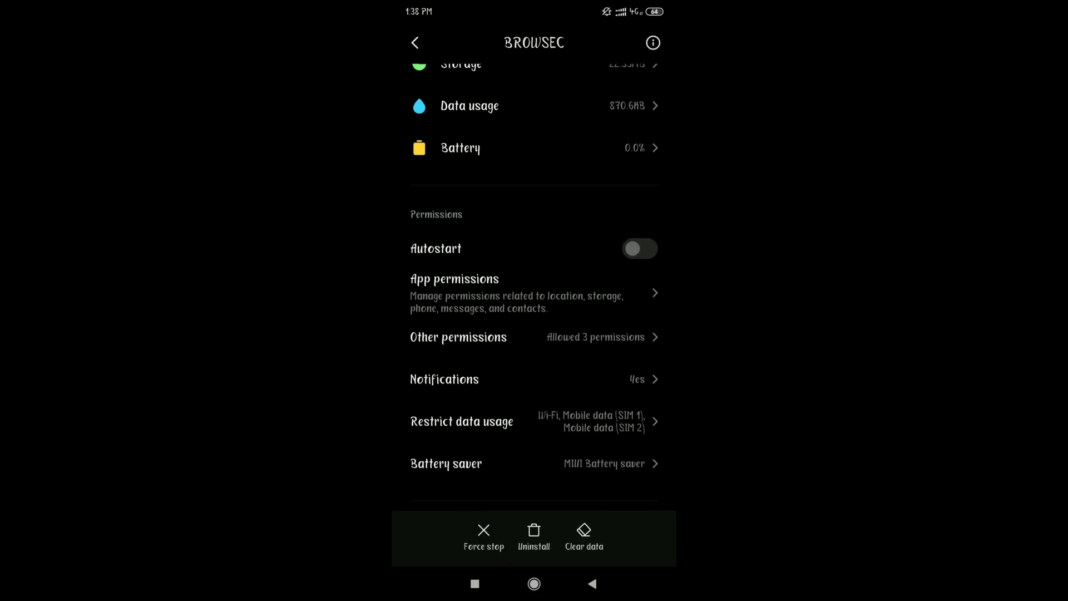
Check BROWSEC's app permissions, then return to the installed apps list.
left_click(455, 278)
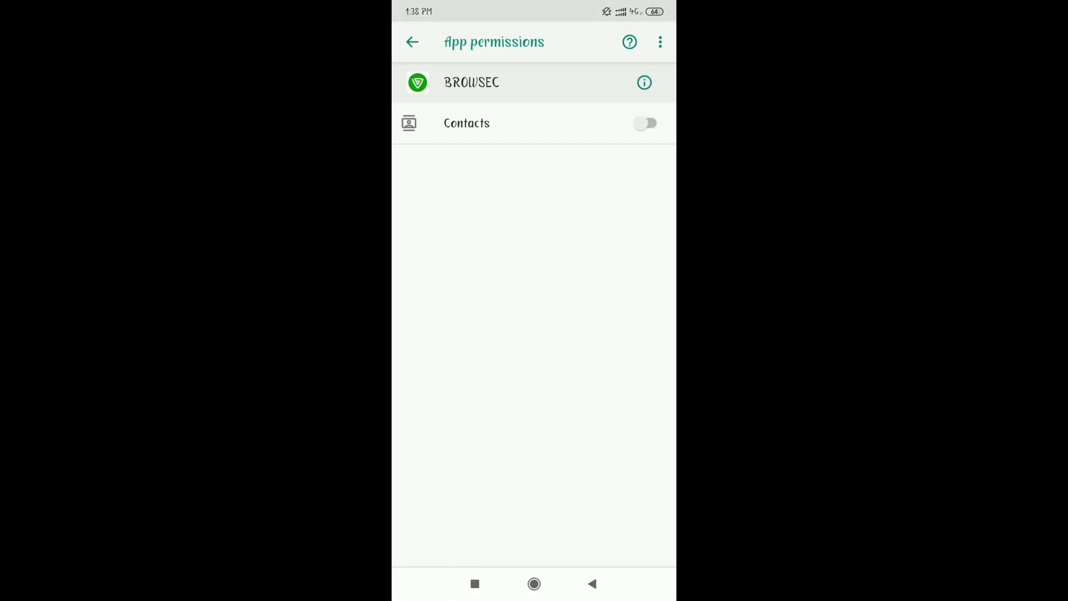
left_click(412, 42)
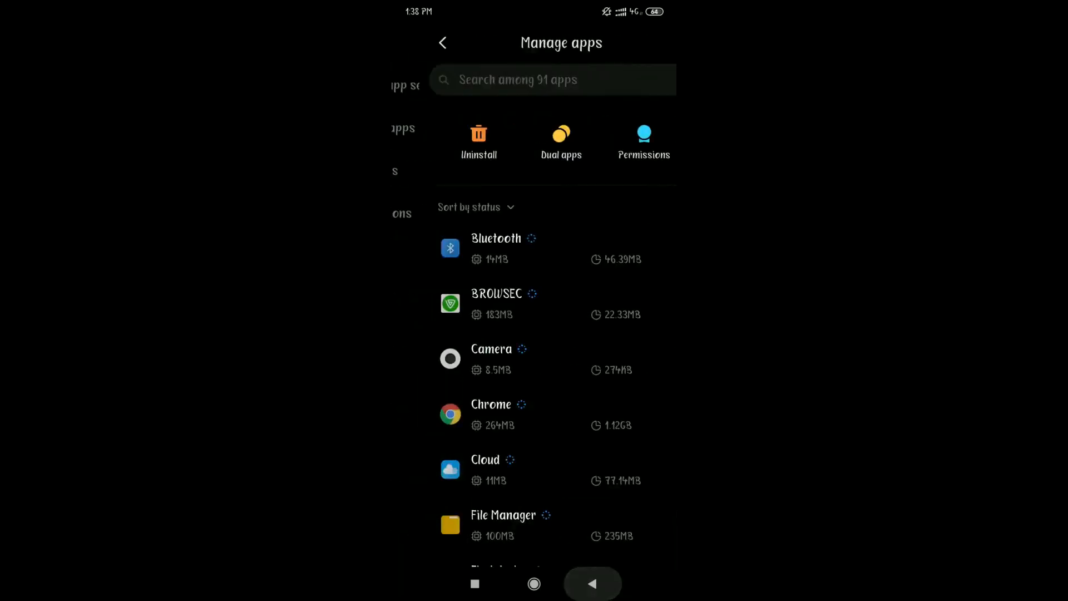